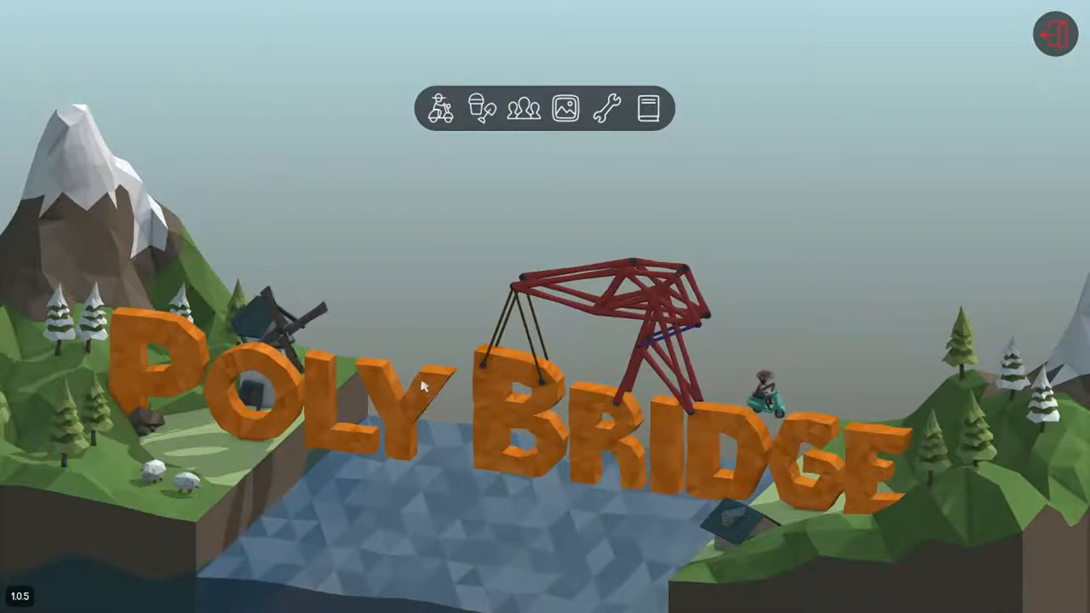
Start the hot-air balloon level and draw a curved road rising from the left bank.
{"action": "left_click", "coordinate": [438, 107]}
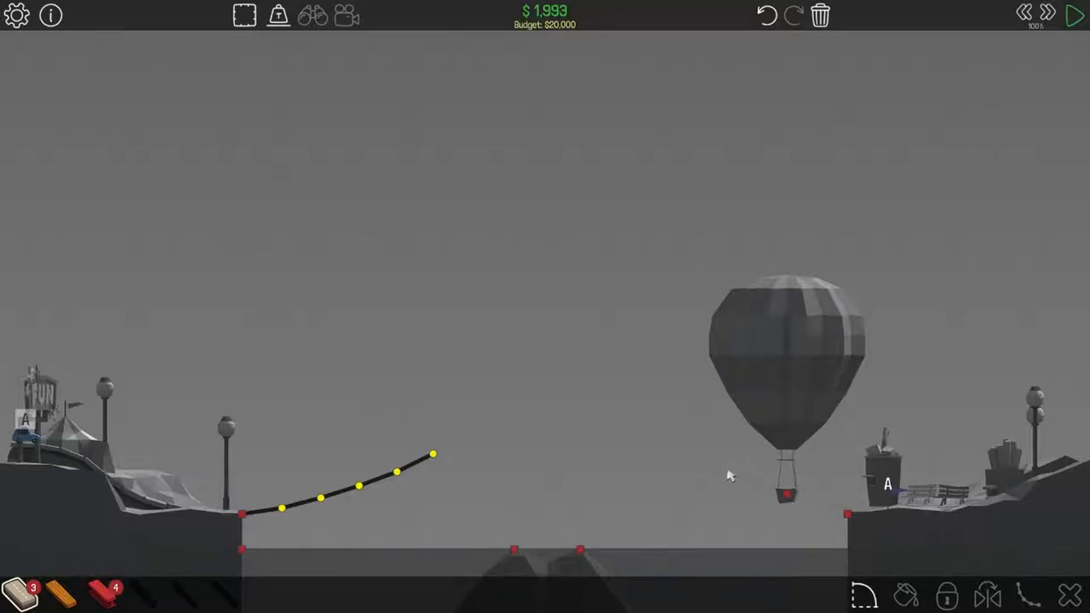
Add triangulated wooden beams under the left road and a truss from the balloon basket to the right bank.
{"action": "left_click_drag", "start_coordinate": [435, 454], "coordinate": [520, 513]}
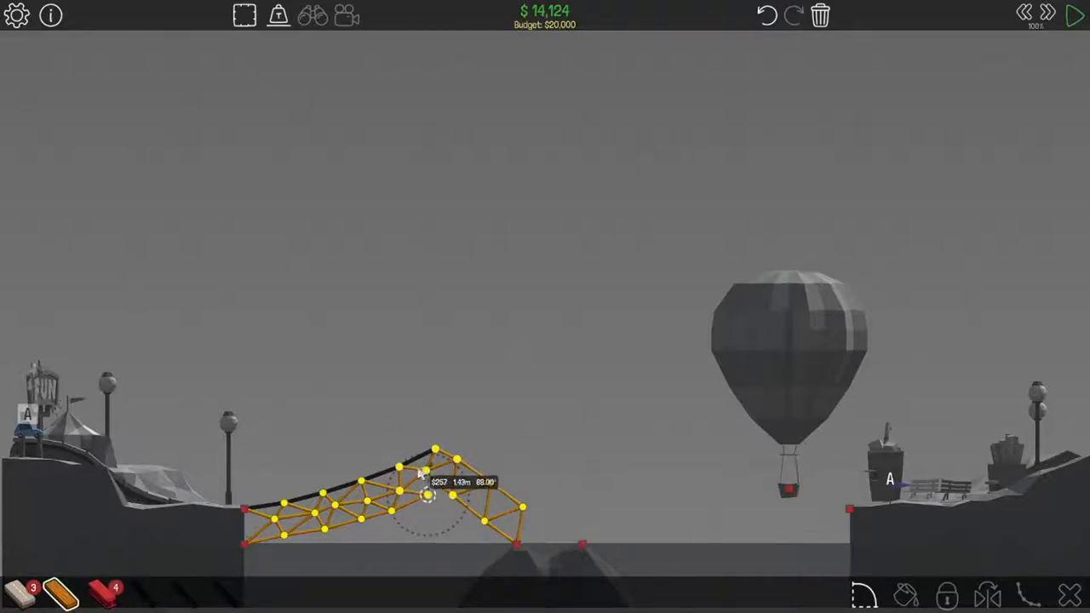
{"action": "left_click", "coordinate": [1074, 15]}
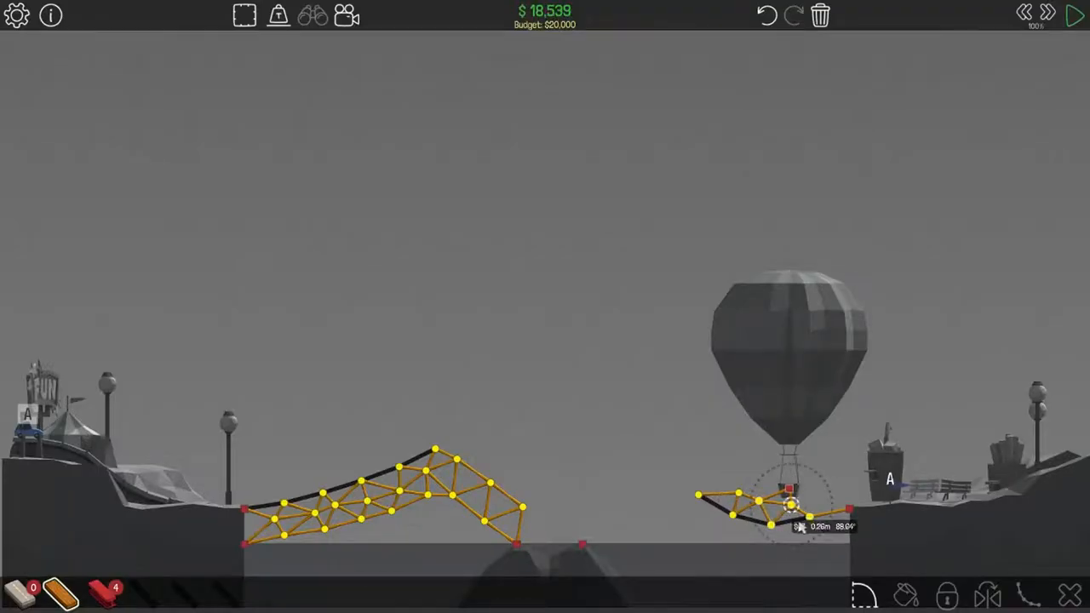
{"action": "left_click", "coordinate": [1076, 16]}
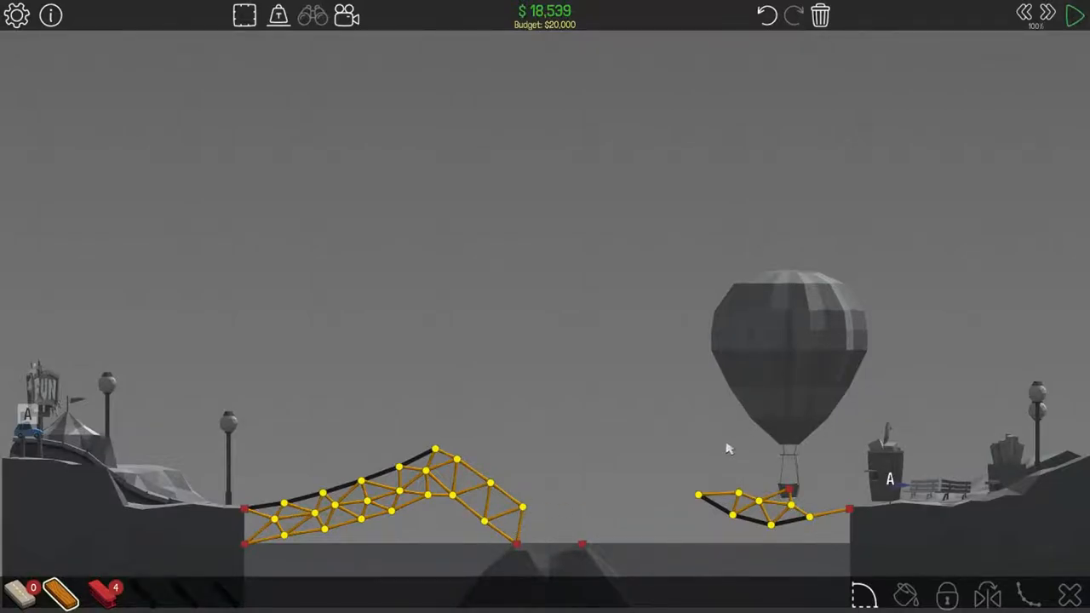
{"action": "mouse_move", "coordinate": [718, 517]}
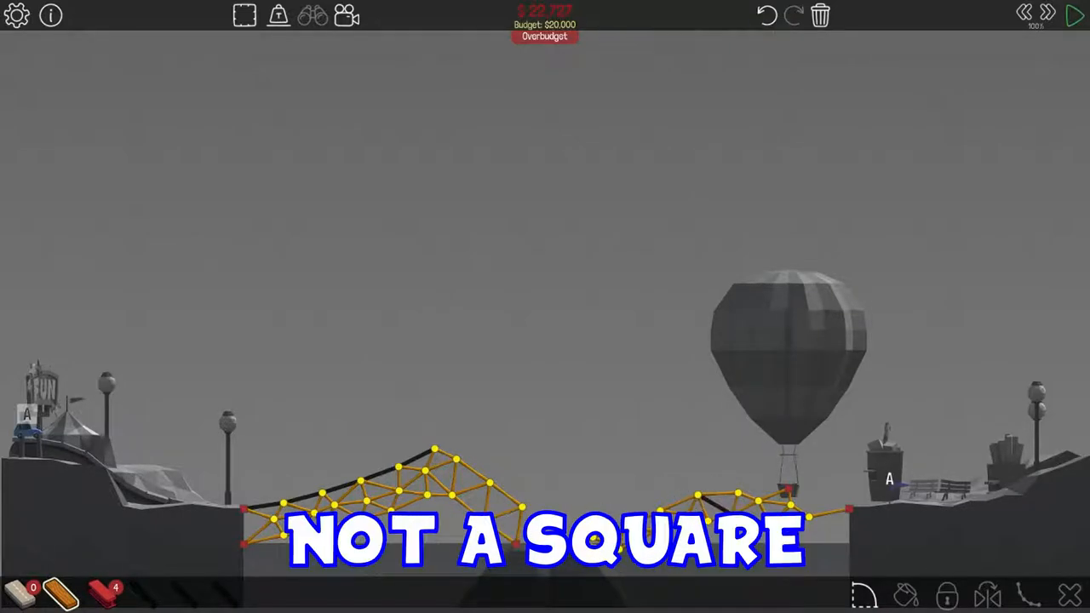
{"action": "left_click", "coordinate": [1076, 15]}
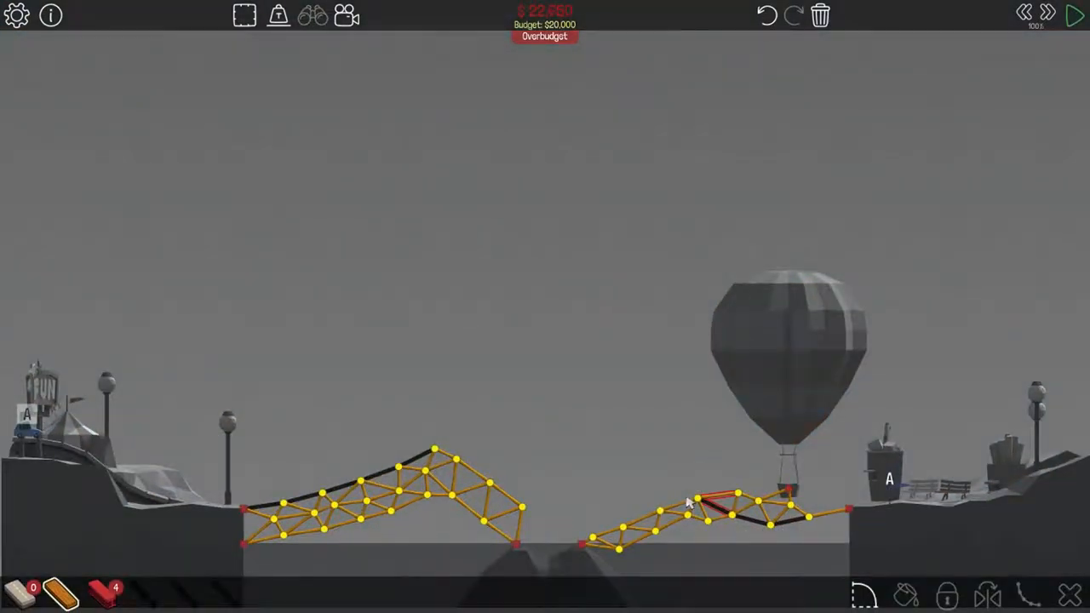
Test the bridge, then remove the right truss's road link to the right bank.
{"action": "left_click", "coordinate": [1075, 16]}
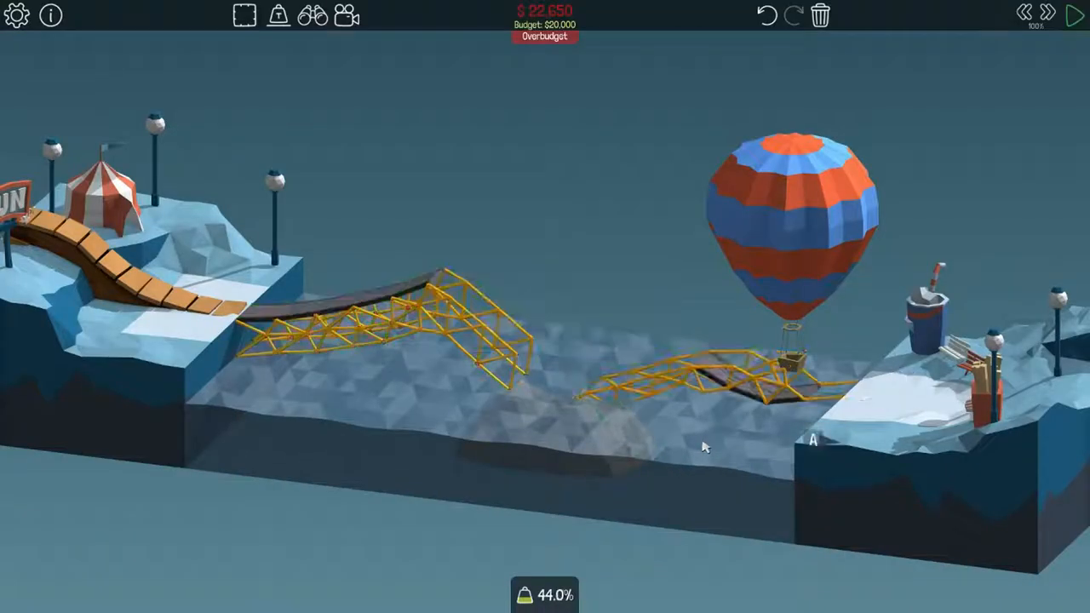
{"action": "left_click", "coordinate": [1074, 15]}
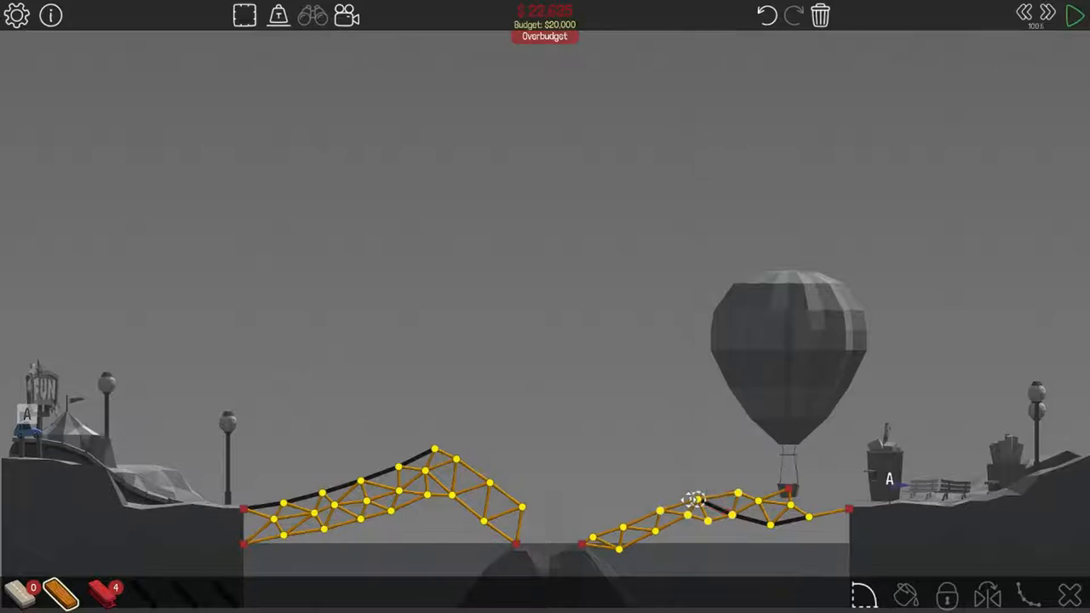
{"action": "left_click", "coordinate": [1076, 16]}
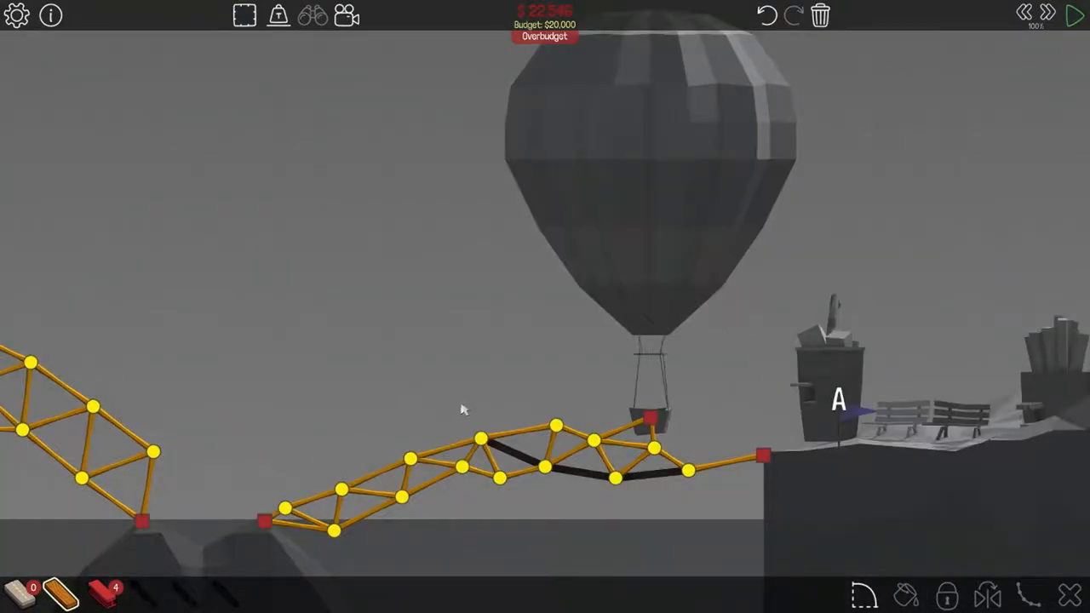
{"action": "left_click", "coordinate": [1075, 15]}
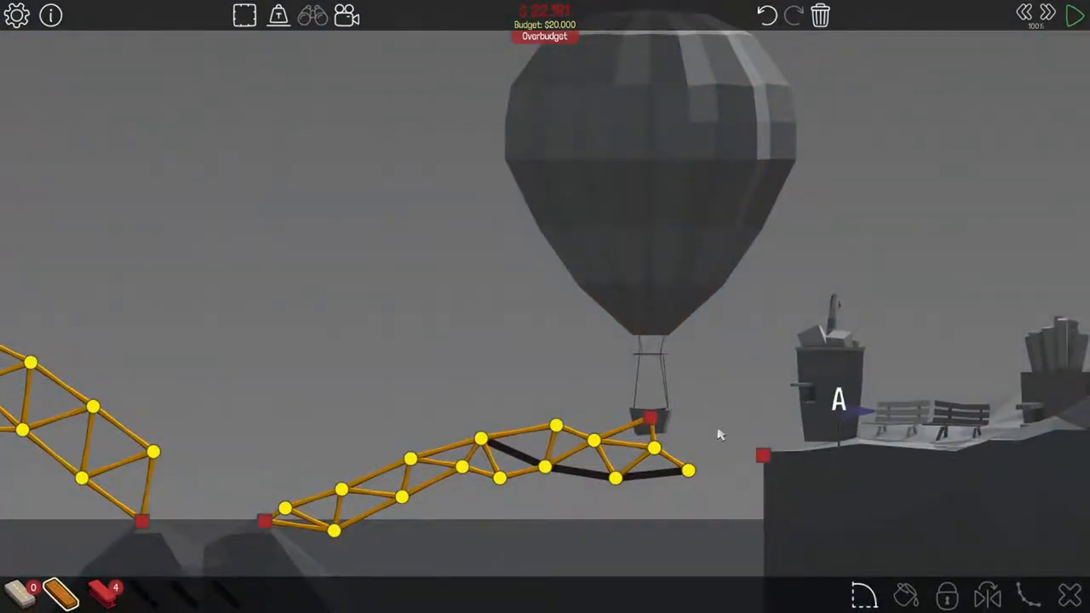
{"action": "mouse_move", "coordinate": [686, 472]}
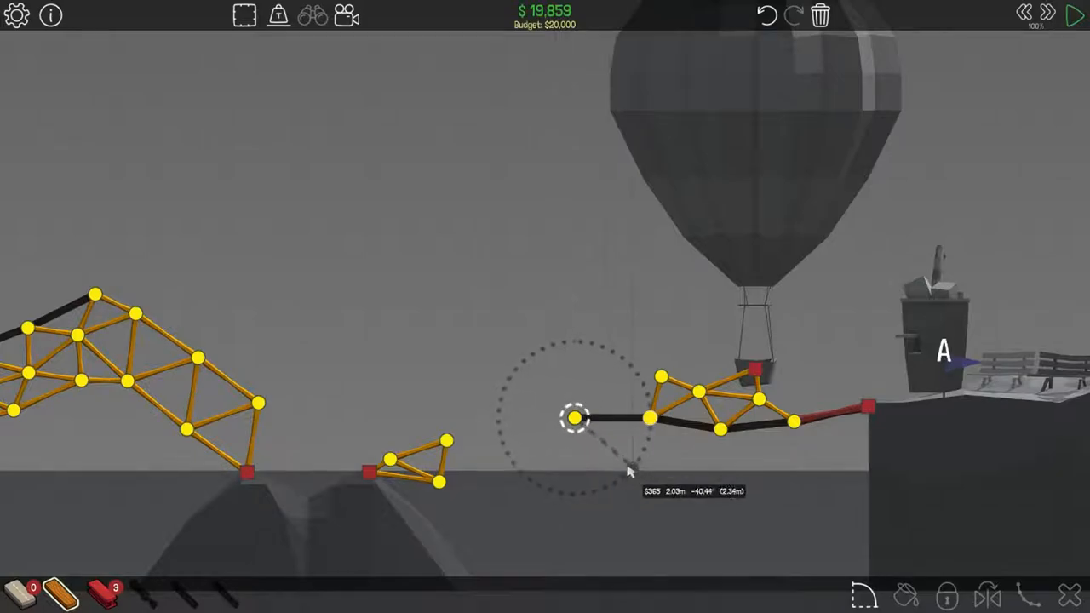
Redraw road and truss beams from the balloon section across the right span.
{"action": "left_click_drag", "start_coordinate": [575, 418], "coordinate": [694, 451]}
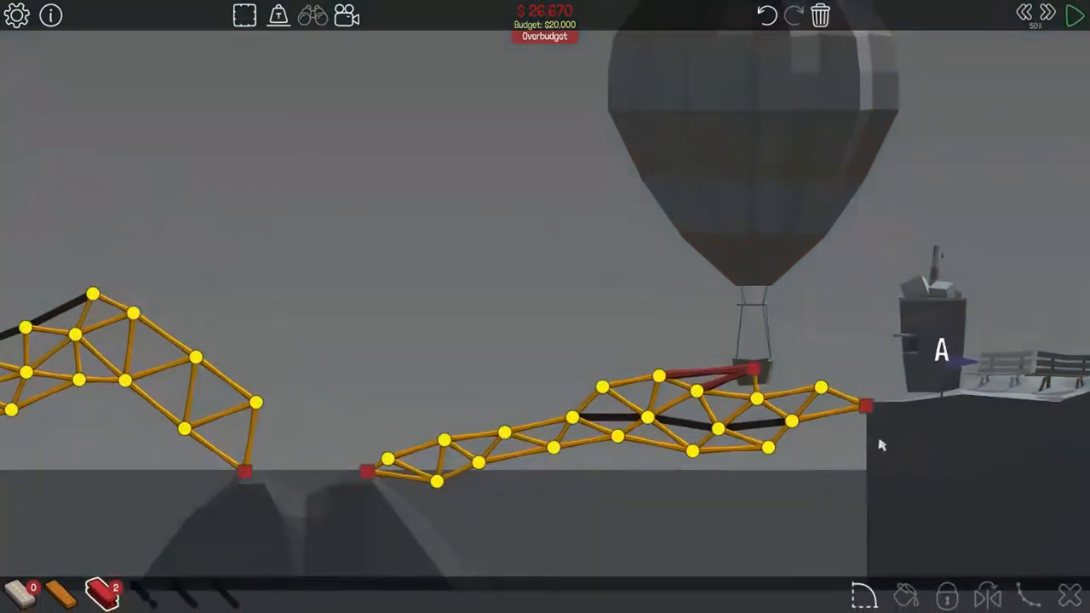
{"action": "left_click", "coordinate": [1075, 16]}
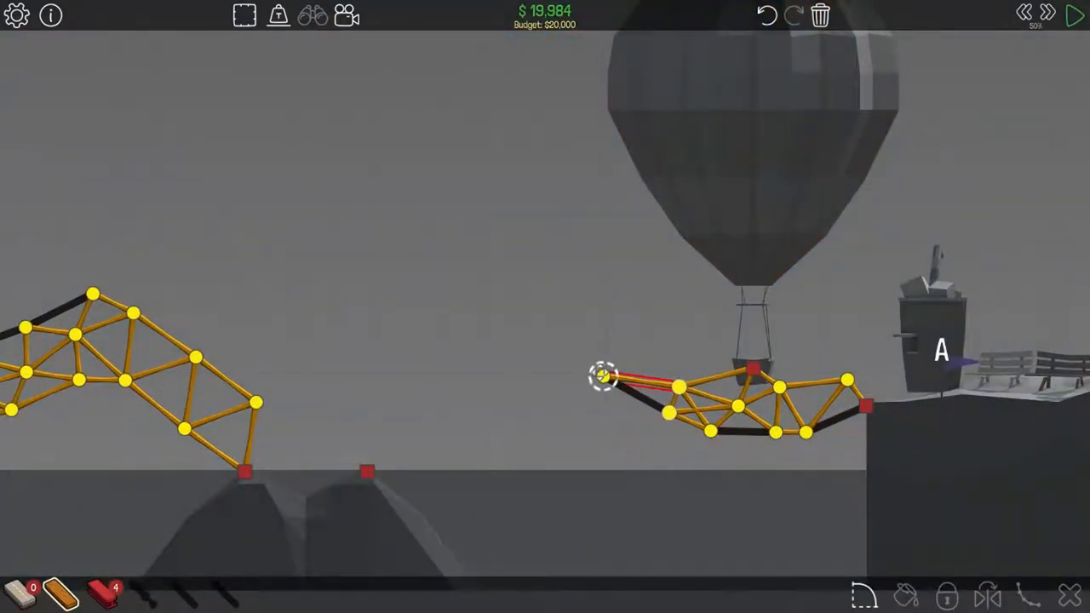
{"action": "left_click", "coordinate": [1075, 15]}
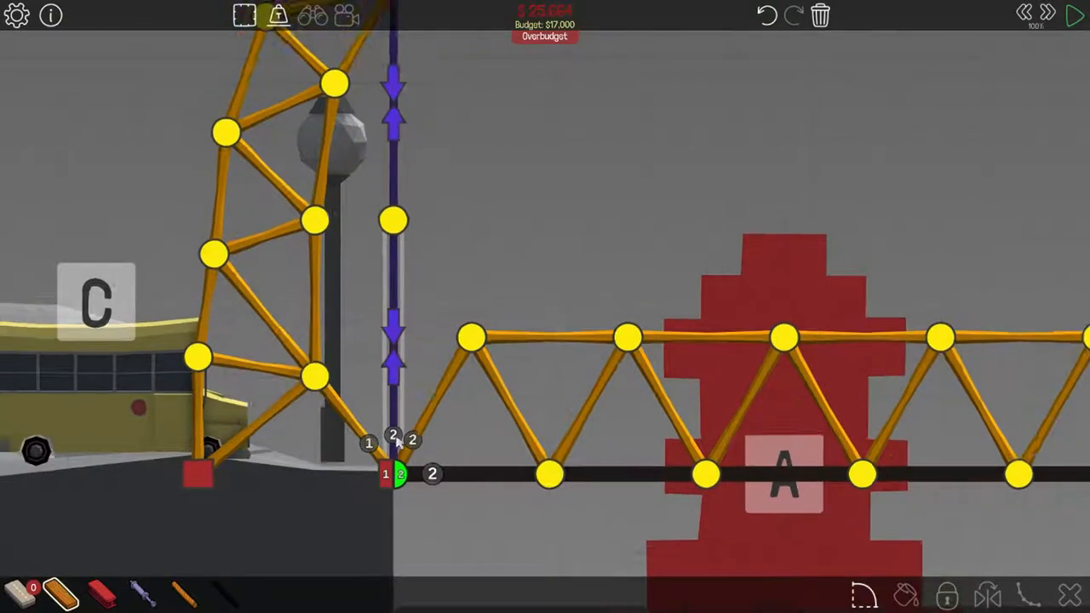
Attach the hydraulic pistons to the truss deck joints between the wooden towers.
{"action": "left_click", "coordinate": [1075, 16]}
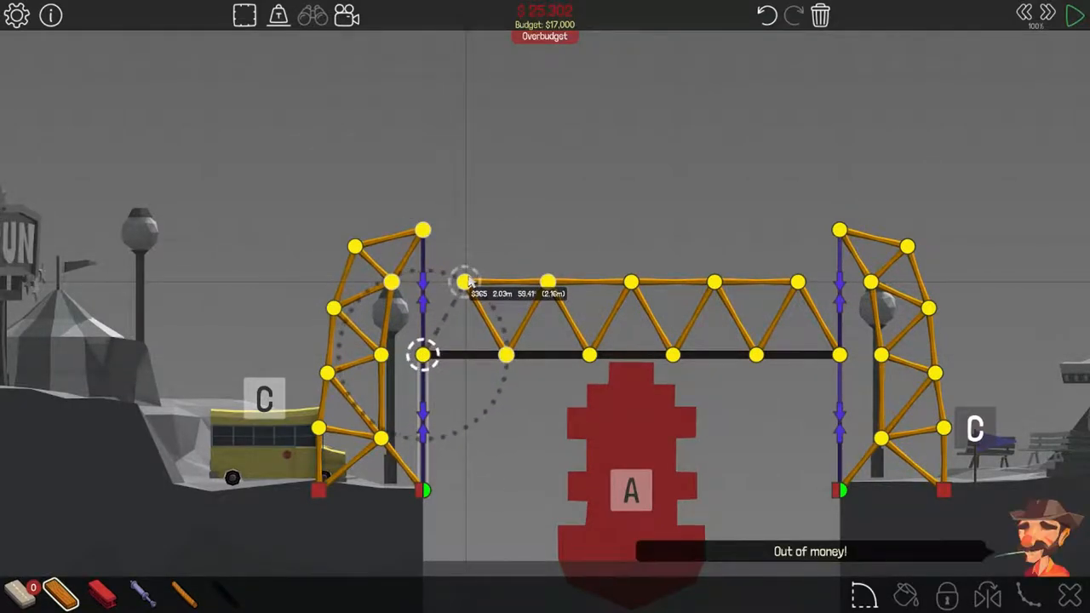
Turn on the grid, run the drawbridge test, and choose Try Again after it fails.
{"action": "left_click", "coordinate": [244, 16]}
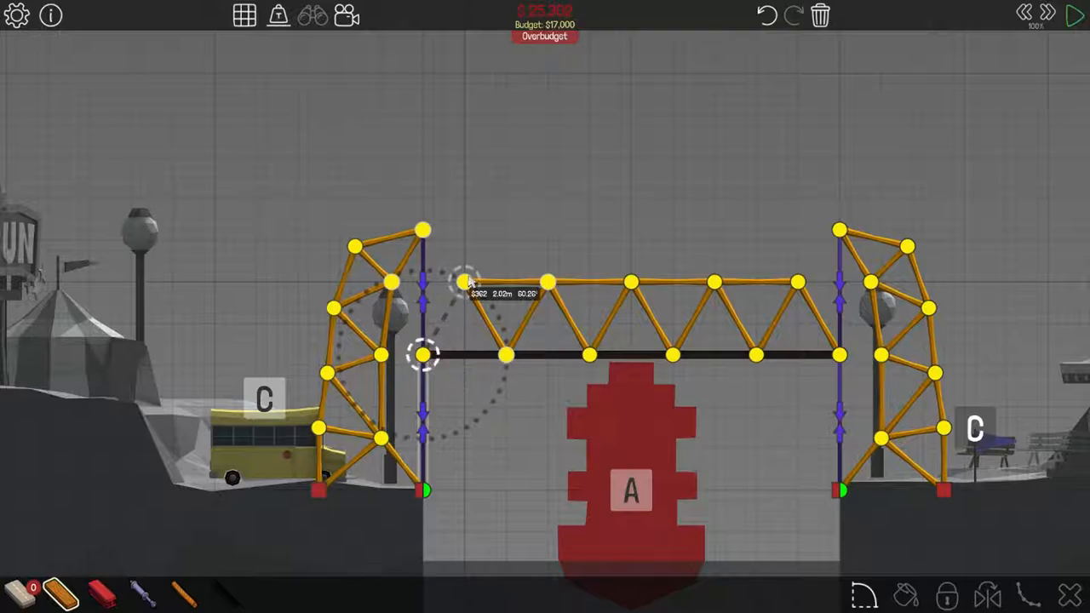
{"action": "left_click", "coordinate": [1075, 15]}
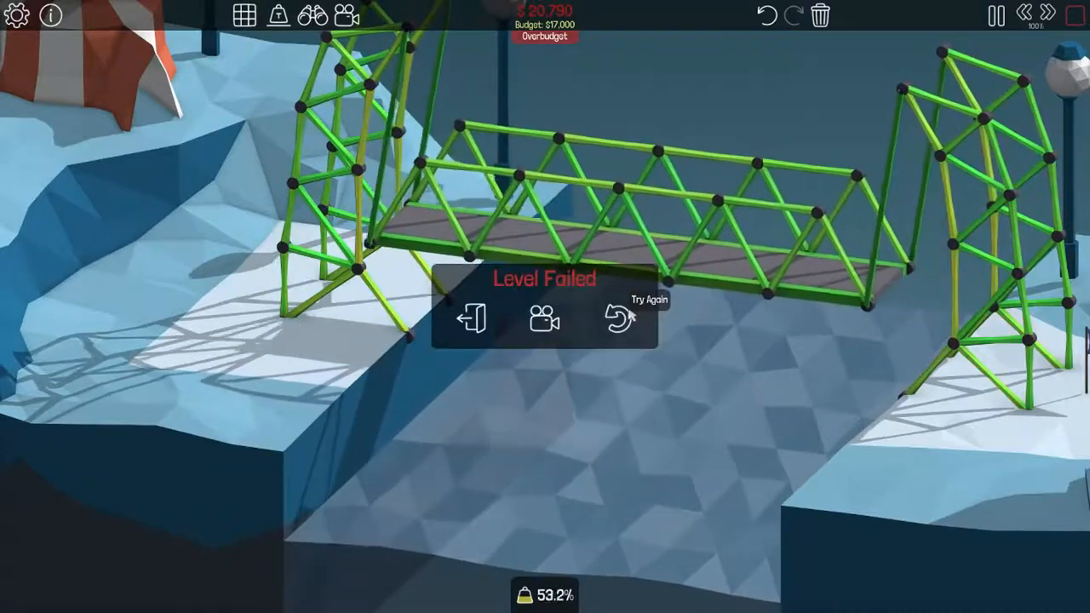
{"action": "left_click", "coordinate": [618, 319]}
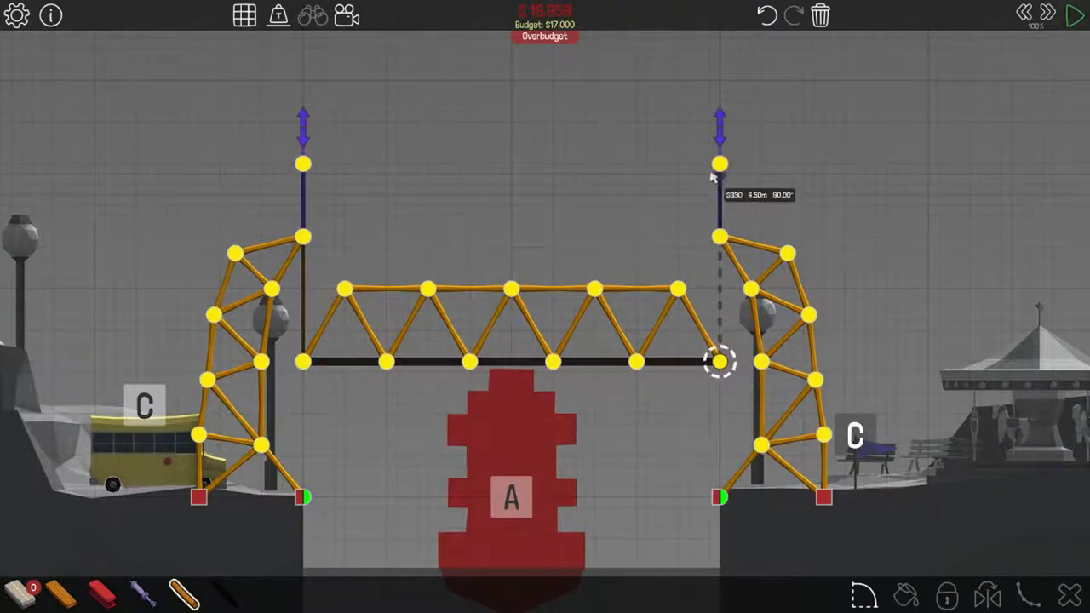
Delete the wooden towers and pistons, then draw new steel tower beams from the left anchors.
{"action": "left_click", "coordinate": [1075, 15]}
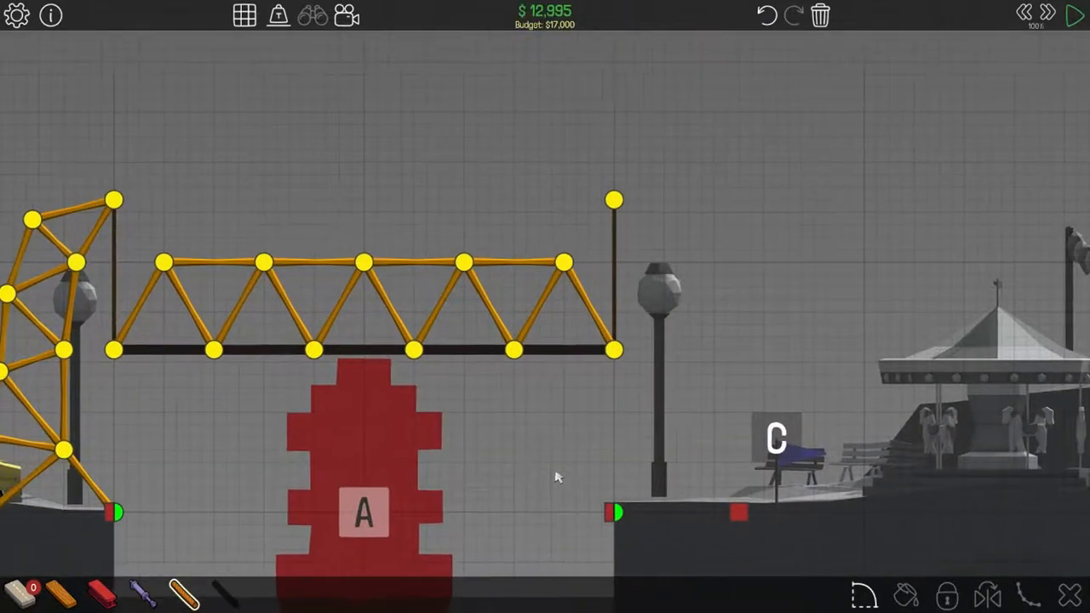
{"action": "left_click", "coordinate": [1076, 15]}
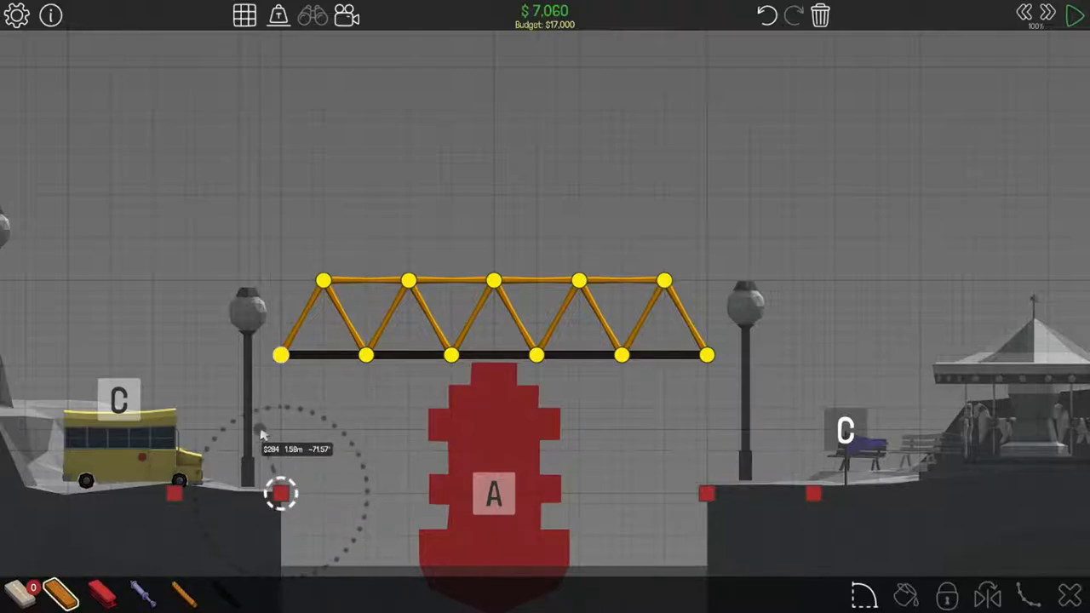
{"action": "left_click_drag", "start_coordinate": [281, 494], "coordinate": [228, 430]}
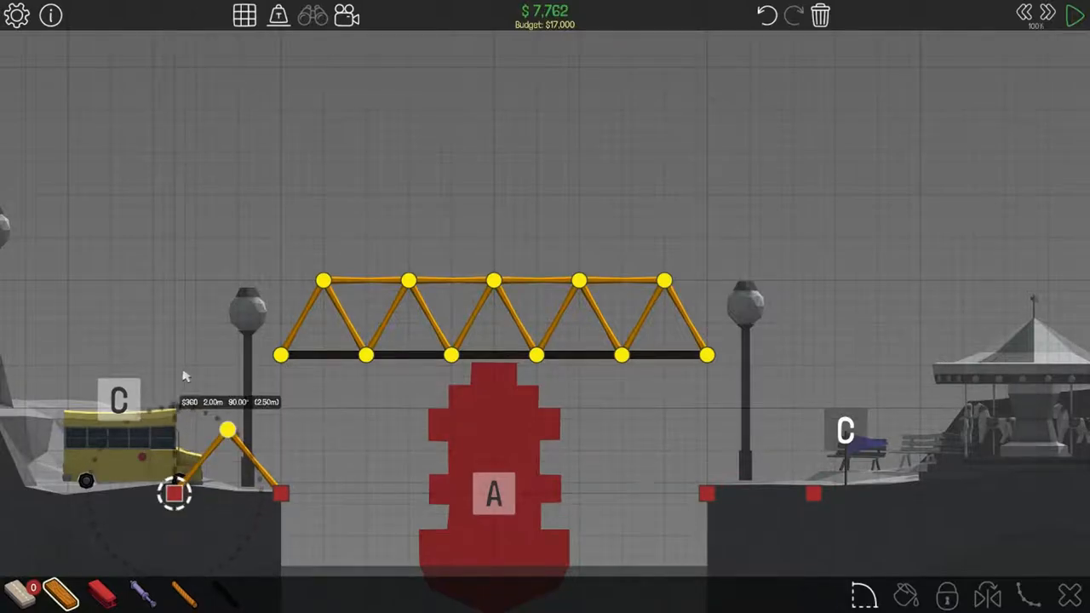
{"action": "left_click_drag", "start_coordinate": [175, 494], "coordinate": [174, 407]}
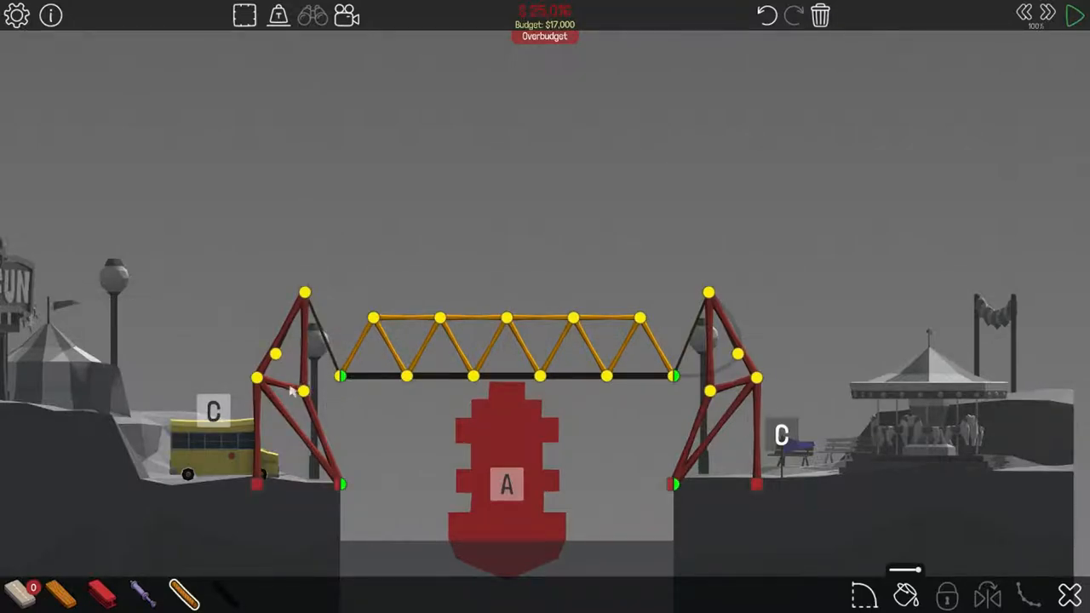
{"action": "left_click", "coordinate": [1075, 16]}
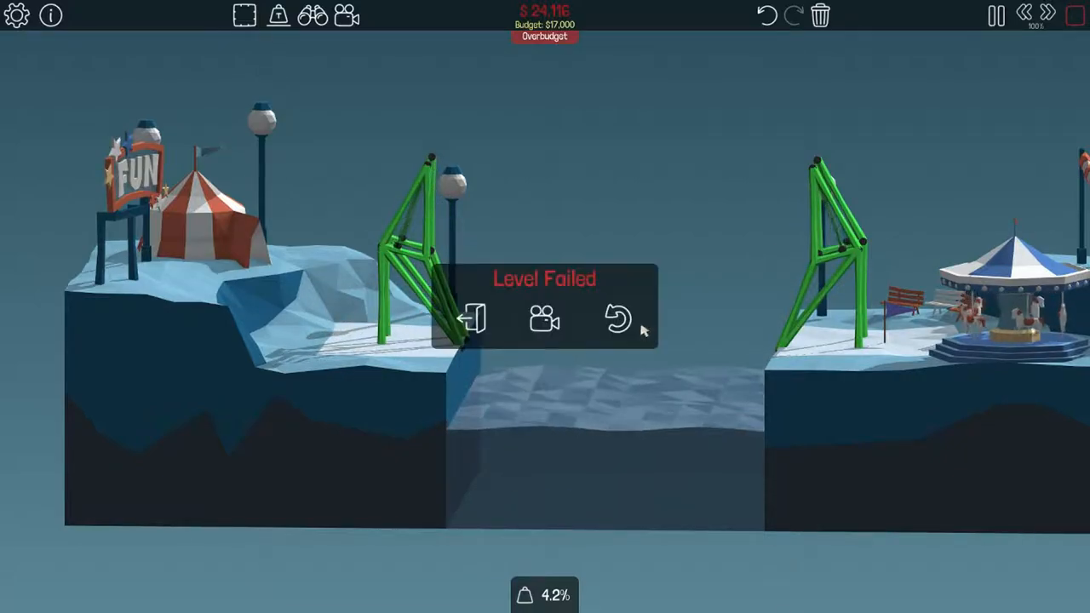
{"action": "left_click", "coordinate": [618, 319]}
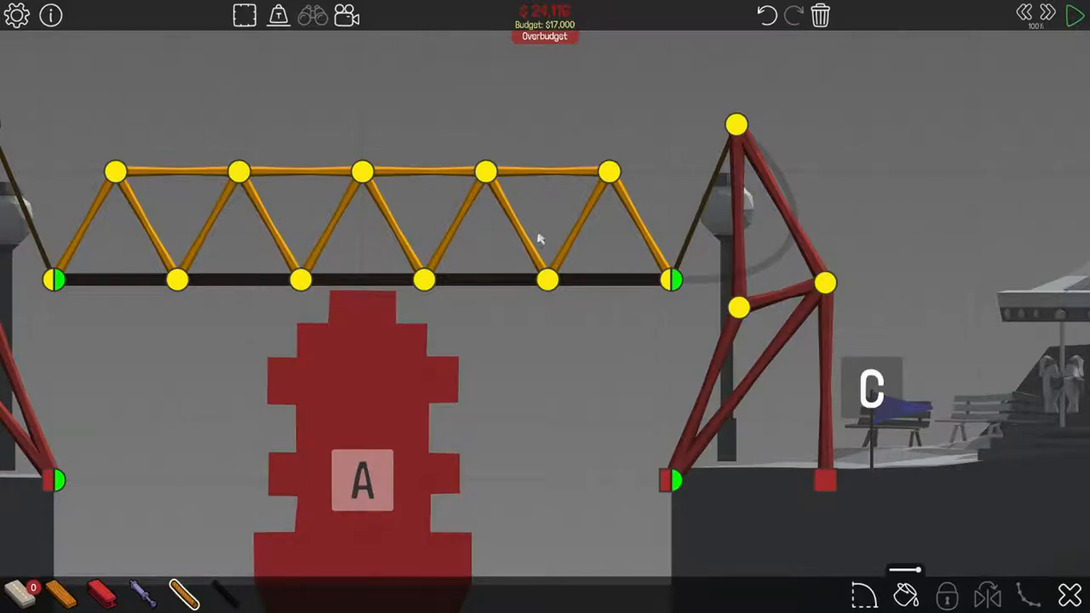
Redraw the deck truss's top chord, bottom chord and end members in steel.
{"action": "left_click", "coordinate": [1075, 15]}
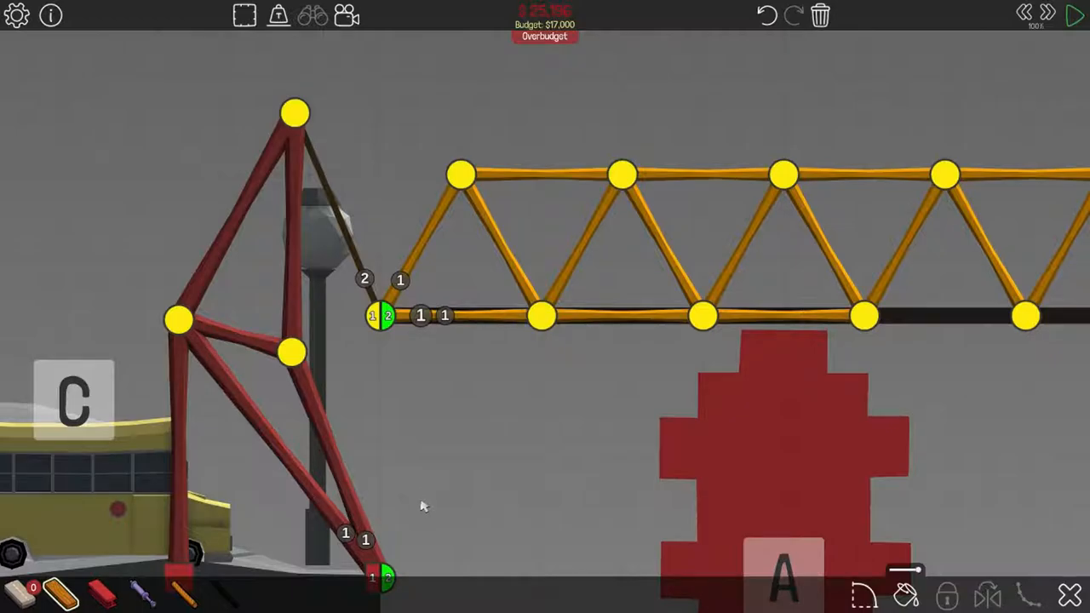
{"action": "left_click", "coordinate": [1075, 15]}
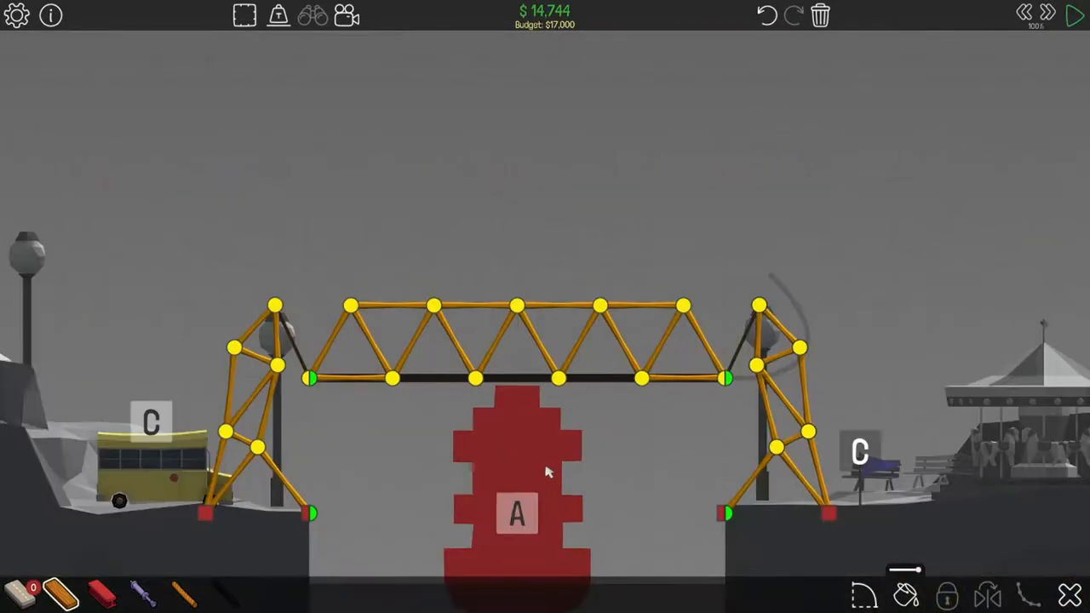
{"action": "left_click", "coordinate": [1075, 16]}
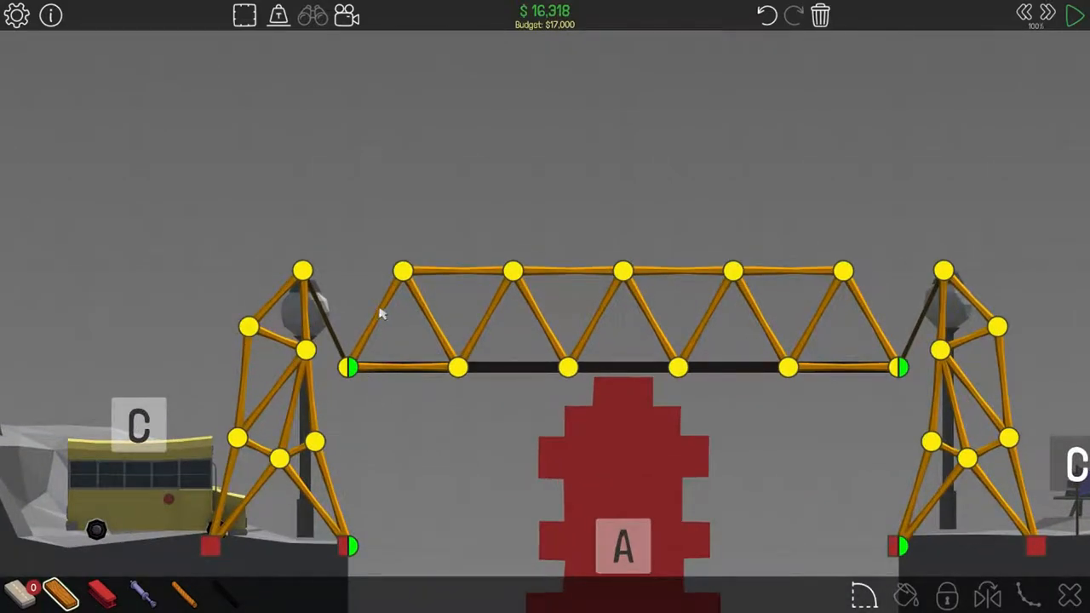
{"action": "mouse_move", "coordinate": [439, 302]}
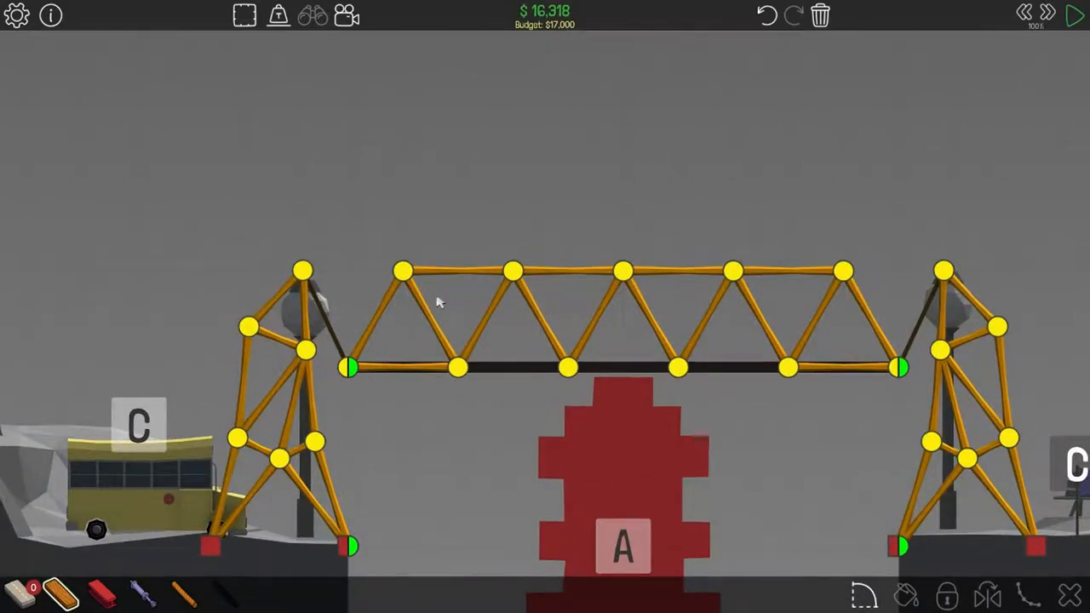
{"action": "left_click", "coordinate": [1076, 16]}
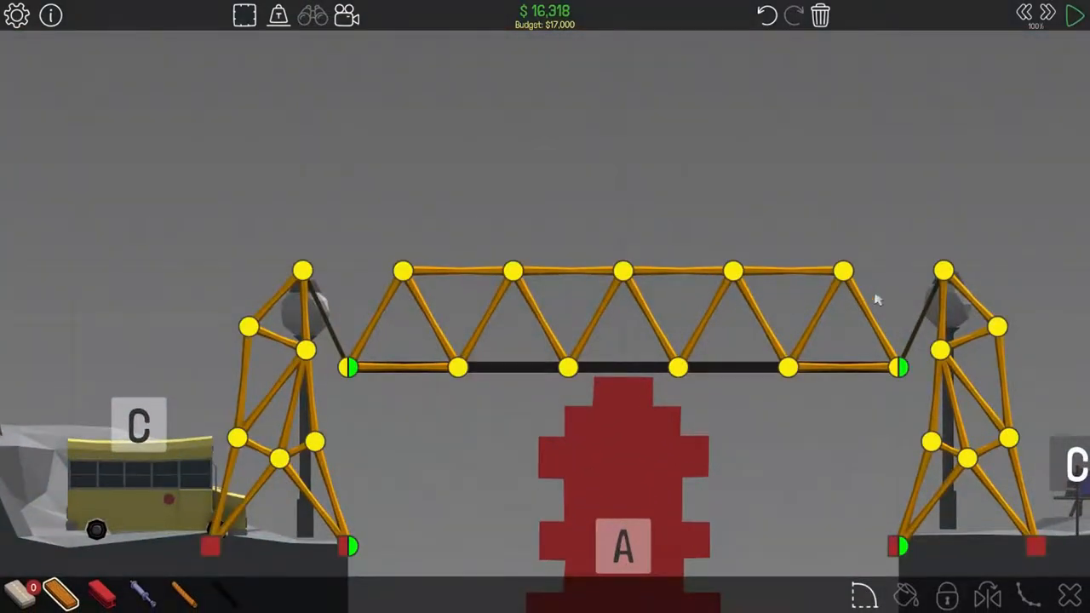
{"action": "left_click", "coordinate": [1076, 16]}
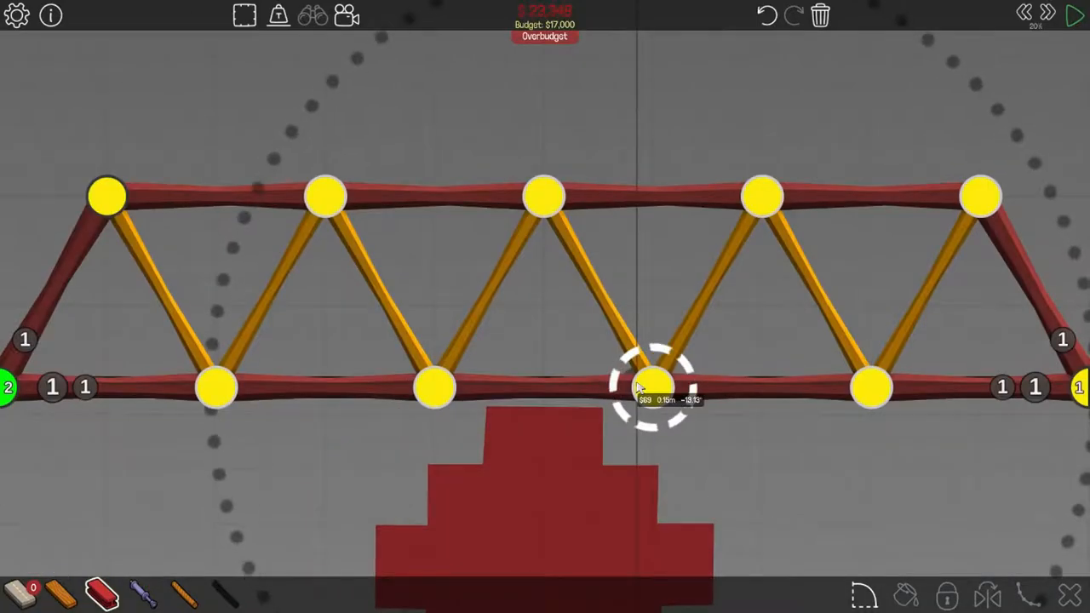
Run the drawbridge simulation and watch the steel-chord deck snap into the water.
{"action": "left_click", "coordinate": [1076, 14]}
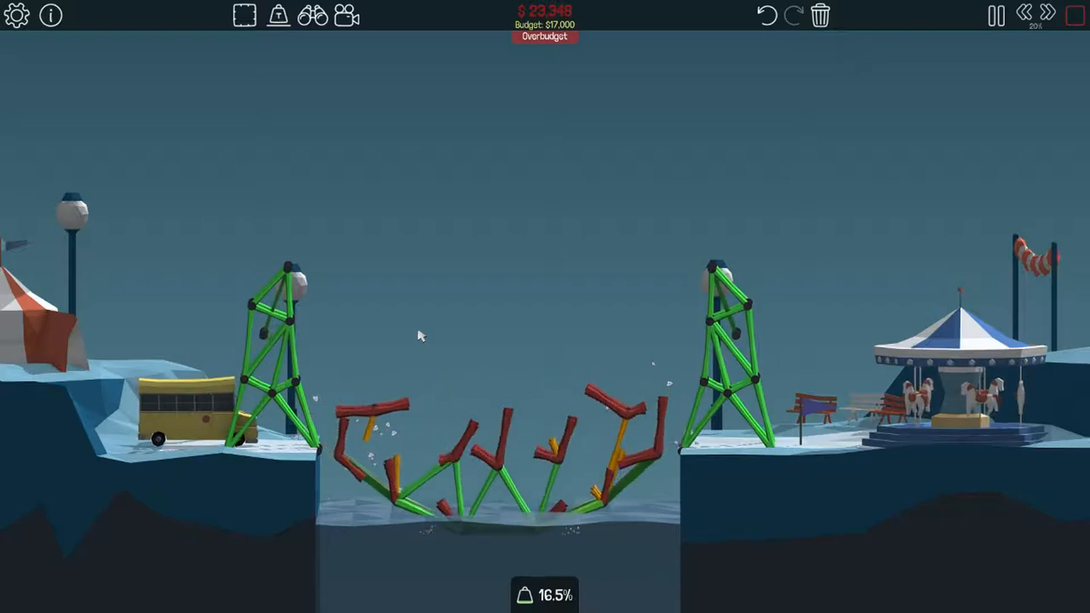
Stop the test and draw steel members from the truss ends to the green hinge joints.
{"action": "left_click", "coordinate": [995, 16]}
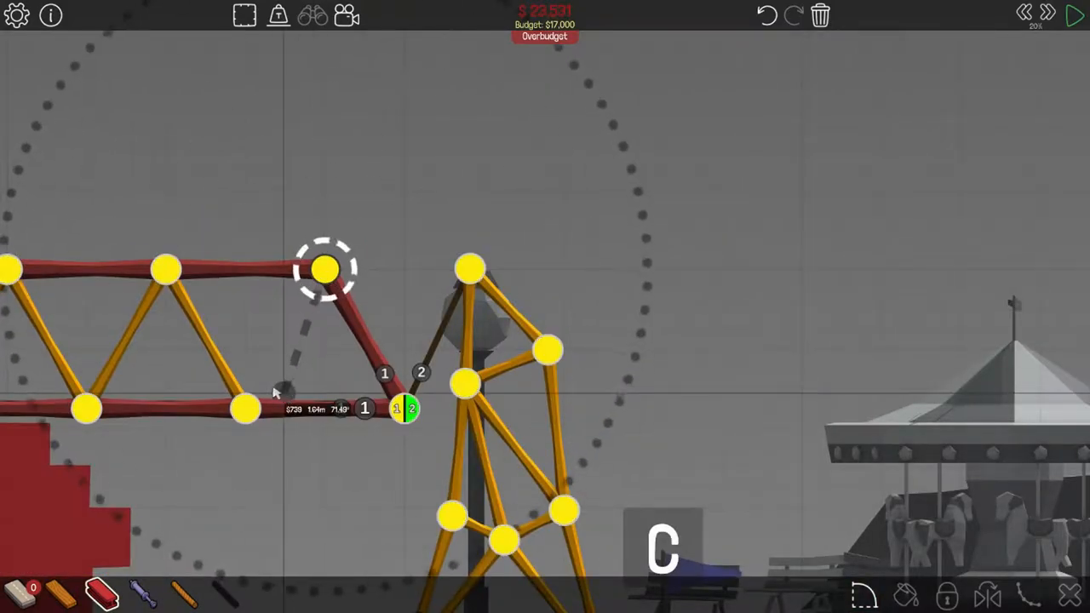
{"action": "left_click", "coordinate": [1075, 16]}
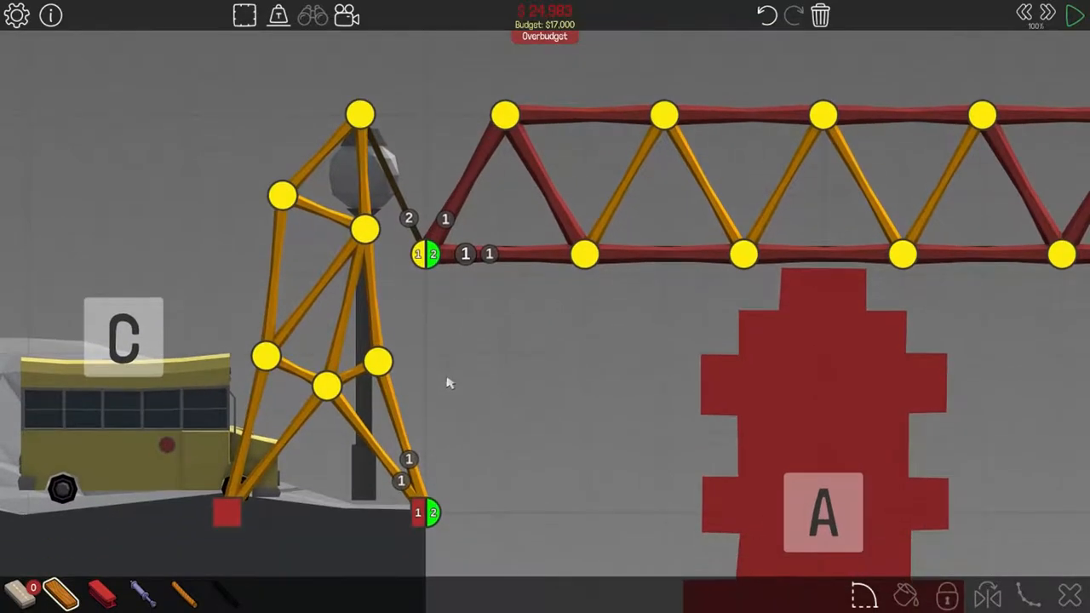
{"action": "left_click", "coordinate": [1076, 16]}
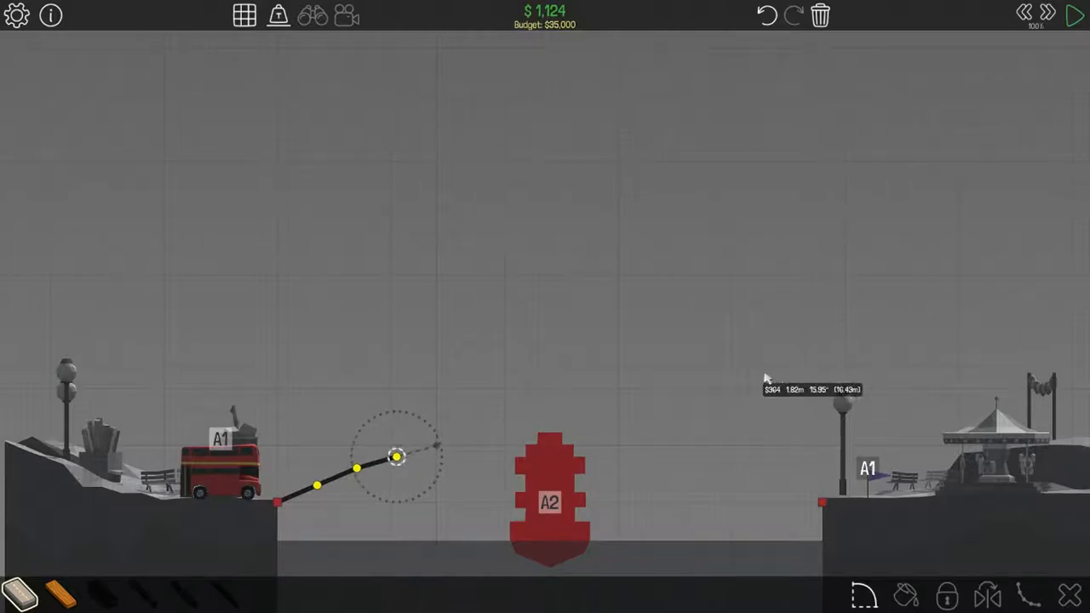
Extend the curved road over the gap above boat A2 and add an arch truss joint.
{"action": "left_click_drag", "start_coordinate": [396, 456], "coordinate": [475, 434]}
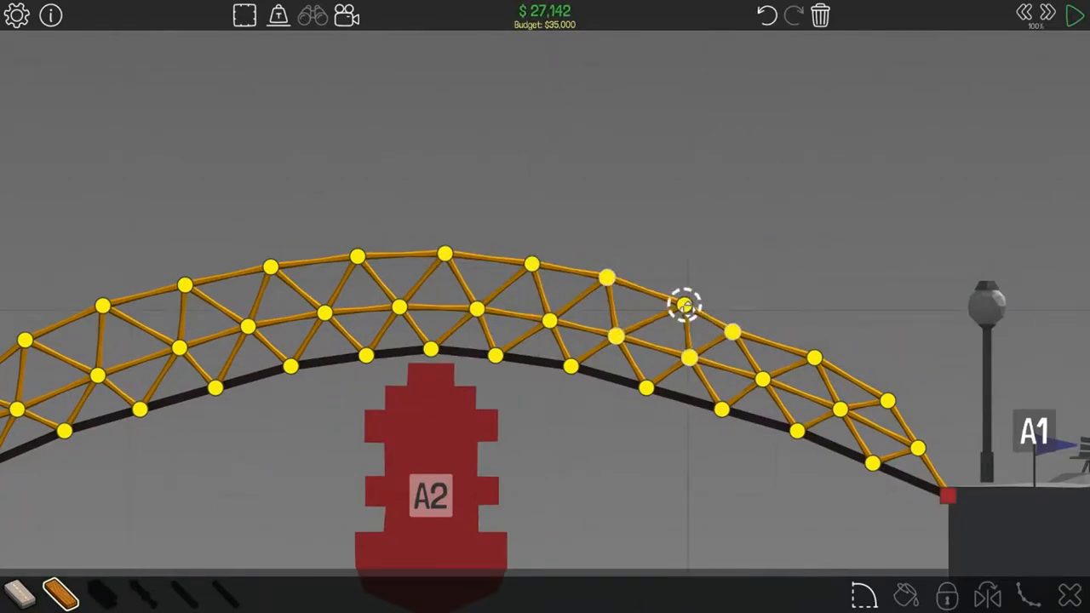
{"action": "left_click", "coordinate": [1076, 15]}
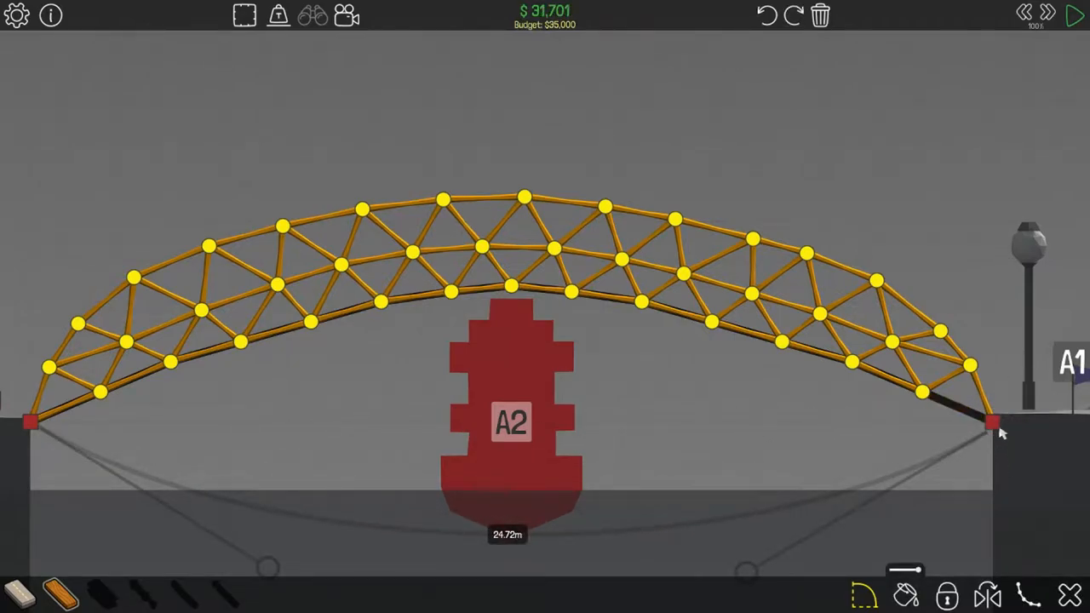
{"action": "mouse_move", "coordinate": [988, 593]}
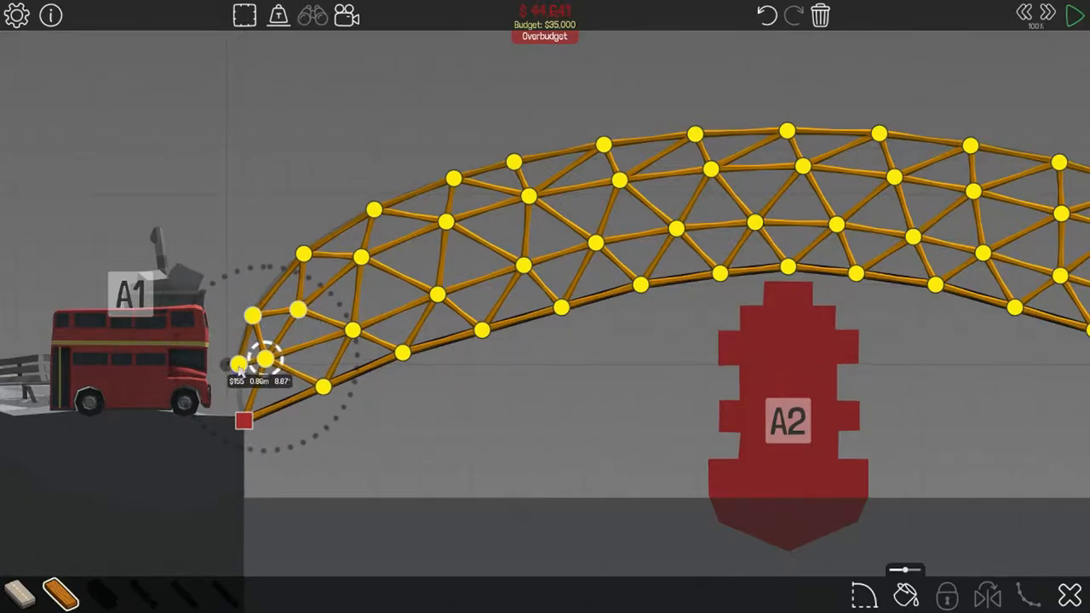
Add a wooden reinforcing member near the arch's left end.
{"action": "left_click", "coordinate": [1076, 15]}
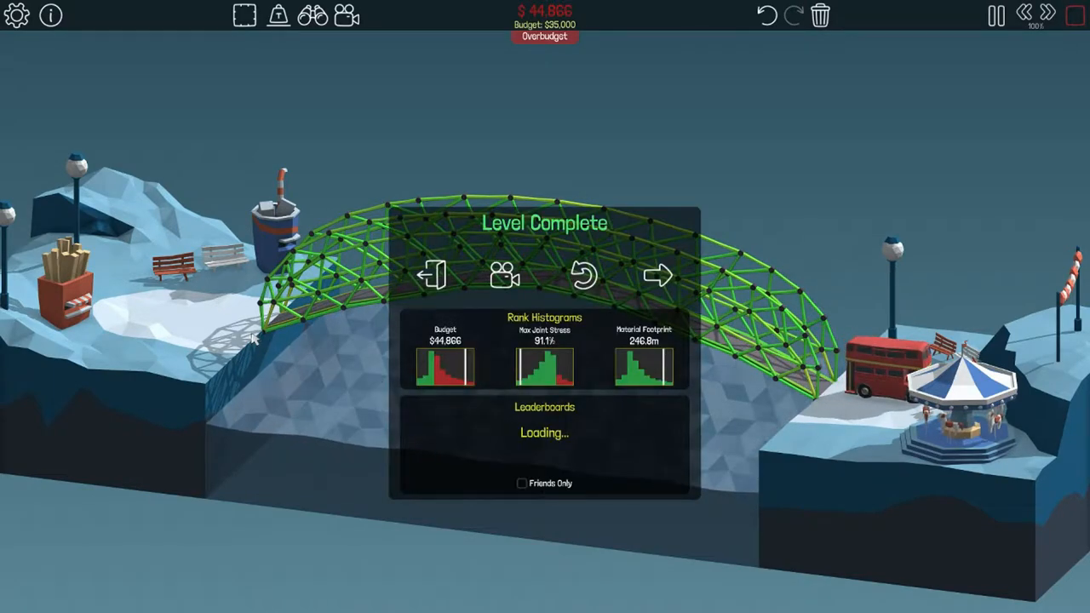
Continue to level 5-6 Shipping Canal and dismiss its briefing to start building.
{"action": "left_click", "coordinate": [657, 275]}
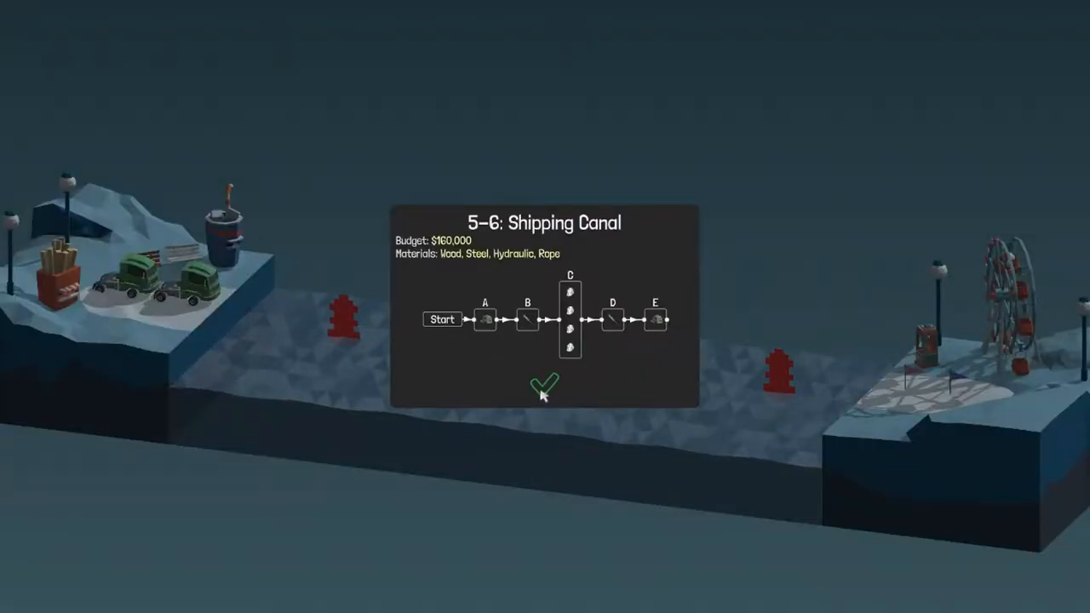
{"action": "left_click", "coordinate": [544, 383]}
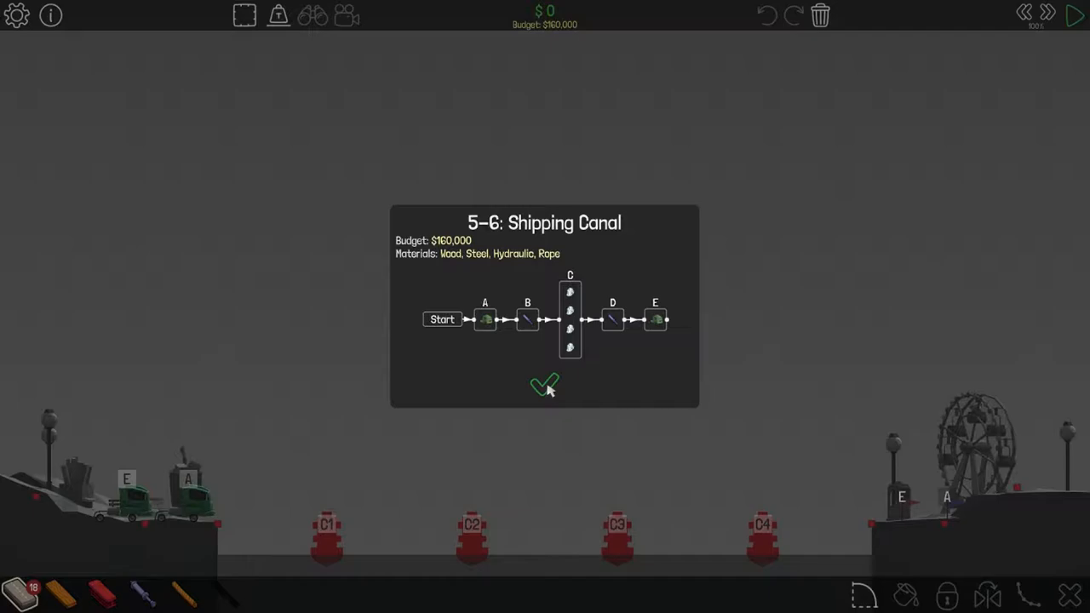
{"action": "left_click", "coordinate": [544, 384]}
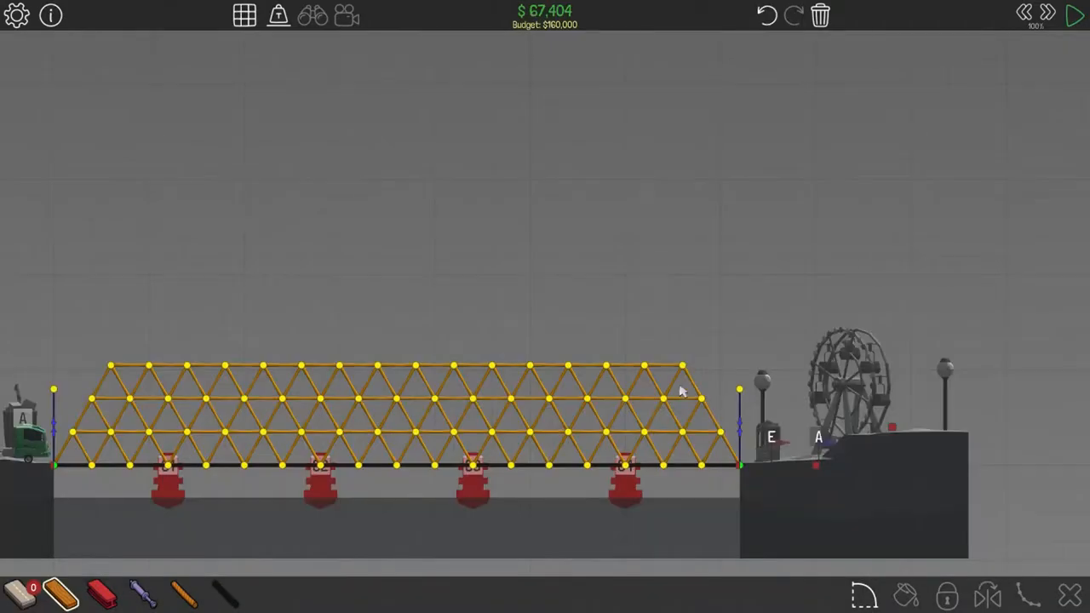
{"action": "mouse_move", "coordinate": [651, 385]}
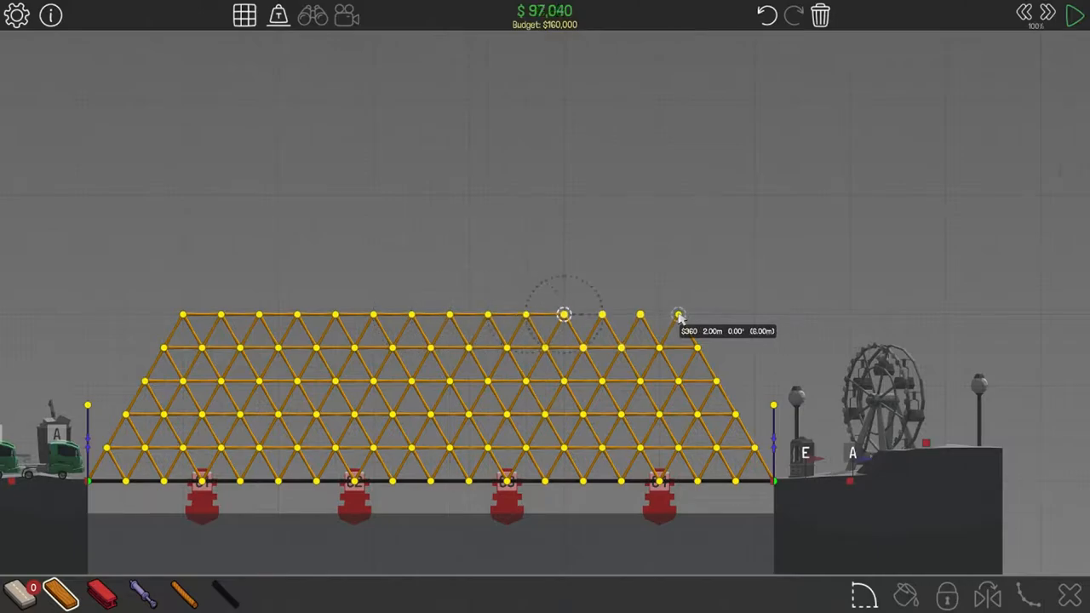
Add another joint to the top triangle row of the canal truss.
{"action": "left_click", "coordinate": [680, 315]}
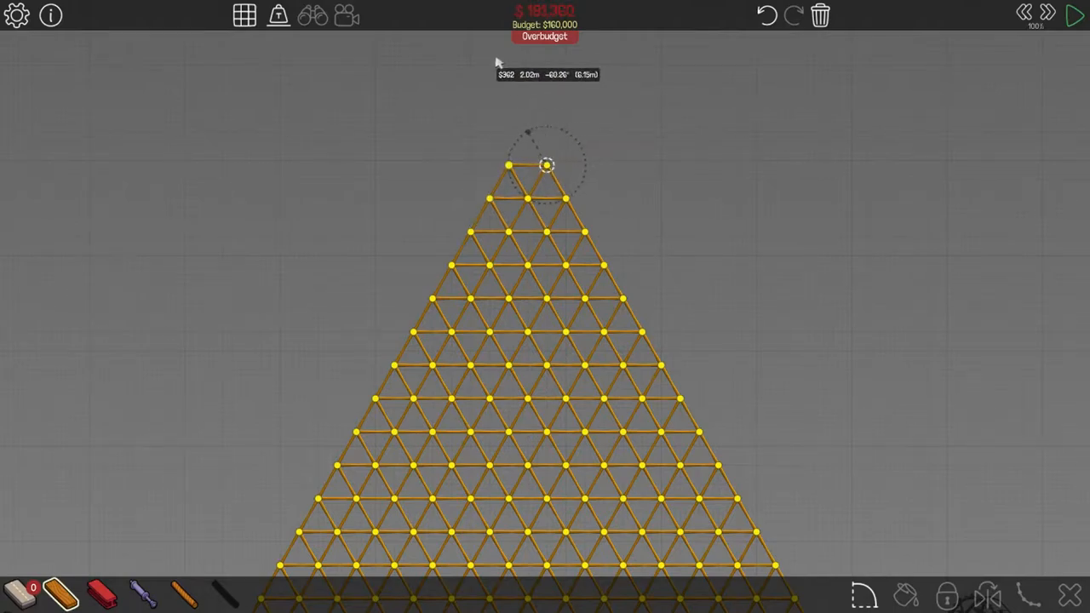
Draw the peak member and place the pyramid's topmost joint.
{"action": "left_click_drag", "start_coordinate": [546, 164], "coordinate": [527, 131]}
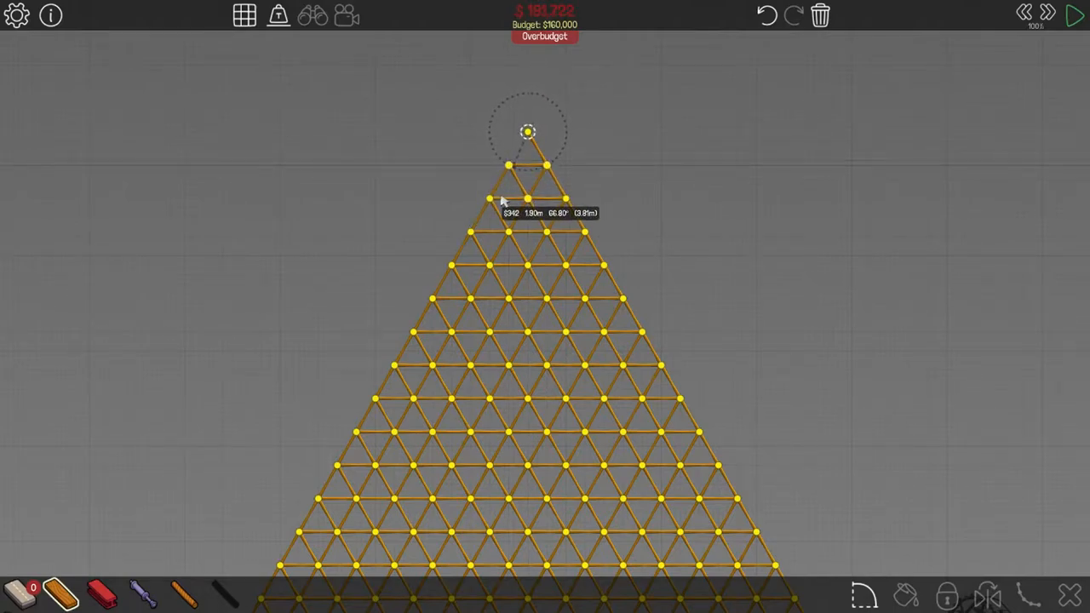
{"action": "left_click", "coordinate": [1075, 15]}
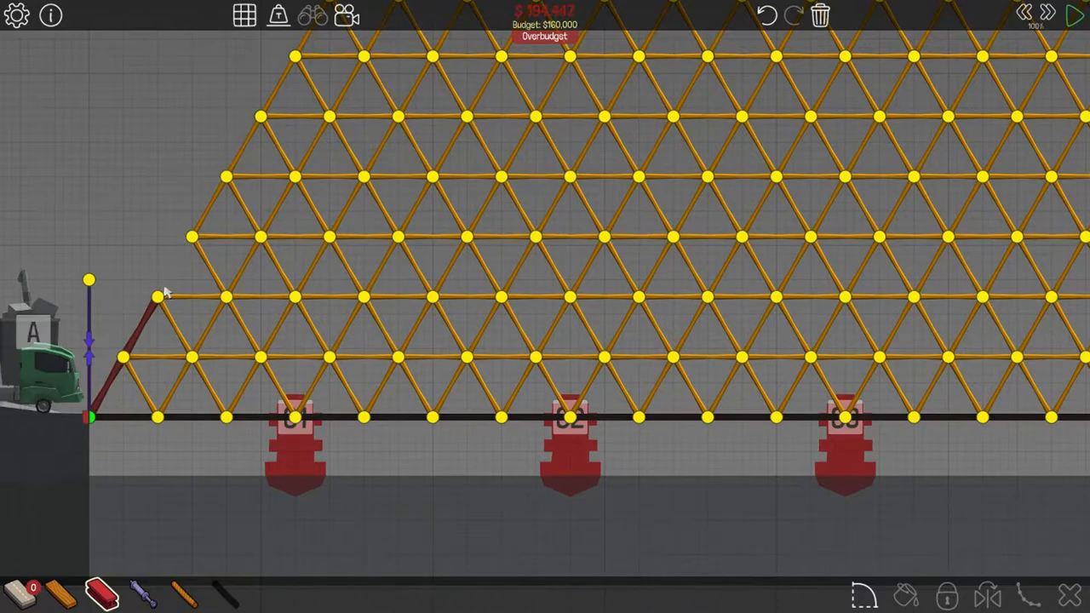
Line both lower pyramid slopes with steel, run the test, and rewind after failure.
{"action": "left_click", "coordinate": [1076, 16]}
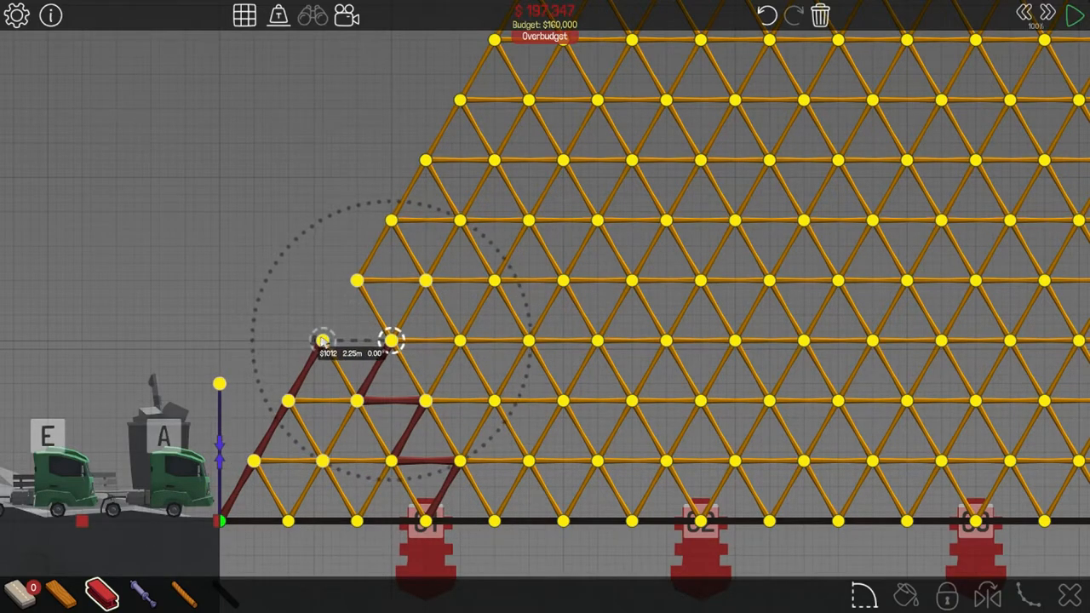
{"action": "left_click", "coordinate": [1075, 15]}
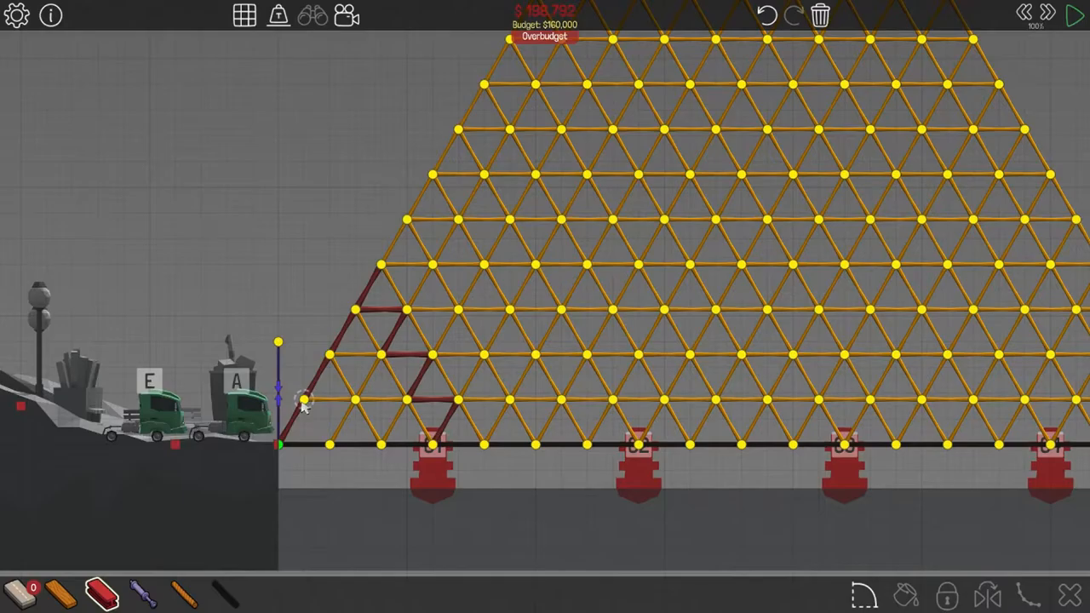
{"action": "left_click", "coordinate": [1075, 15]}
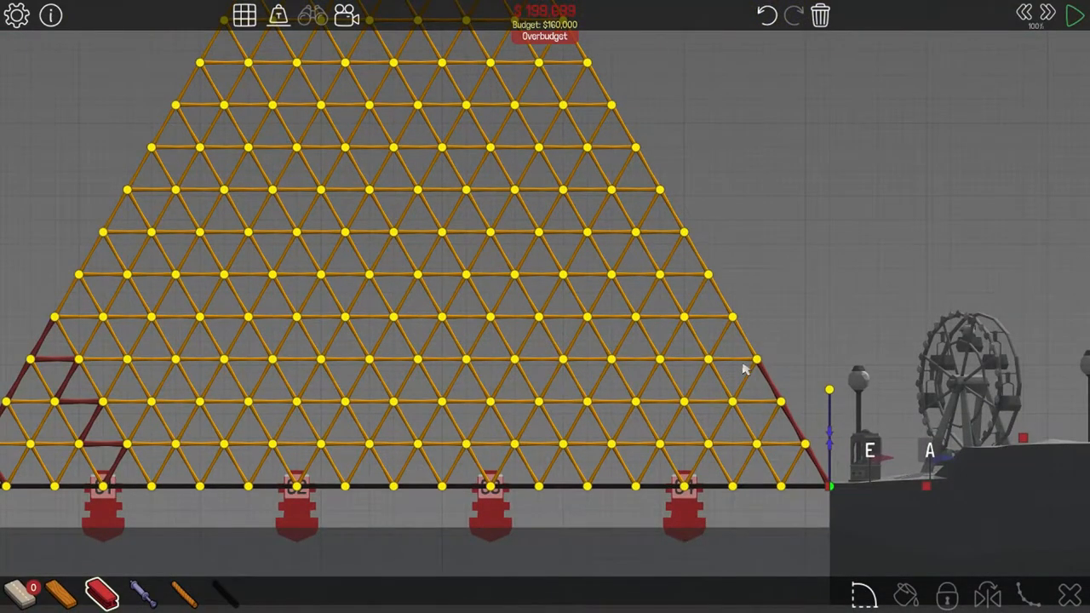
{"action": "left_click", "coordinate": [1075, 15]}
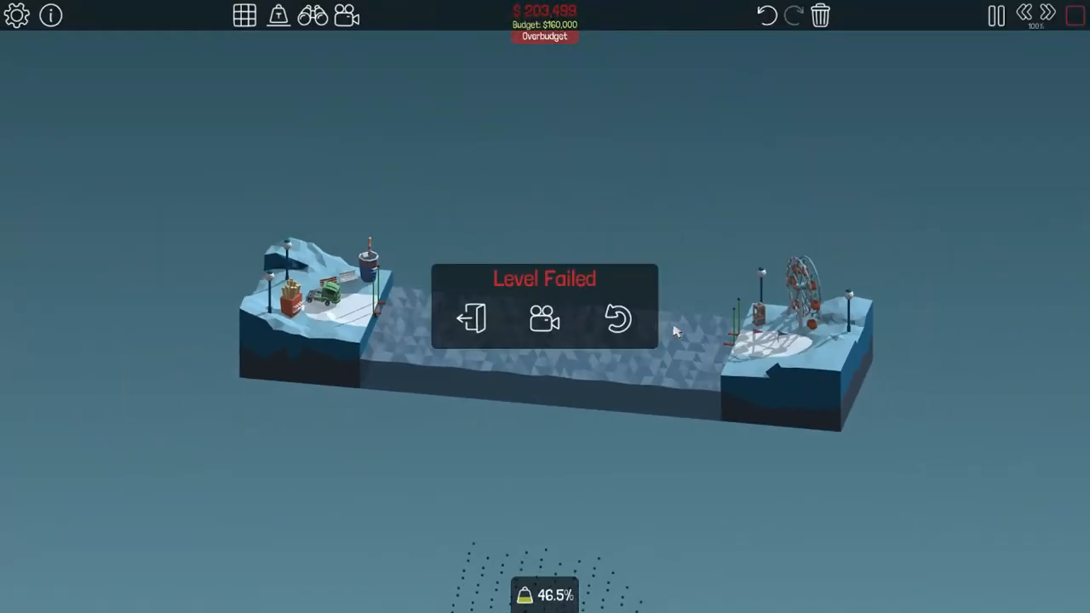
{"action": "left_click", "coordinate": [617, 319]}
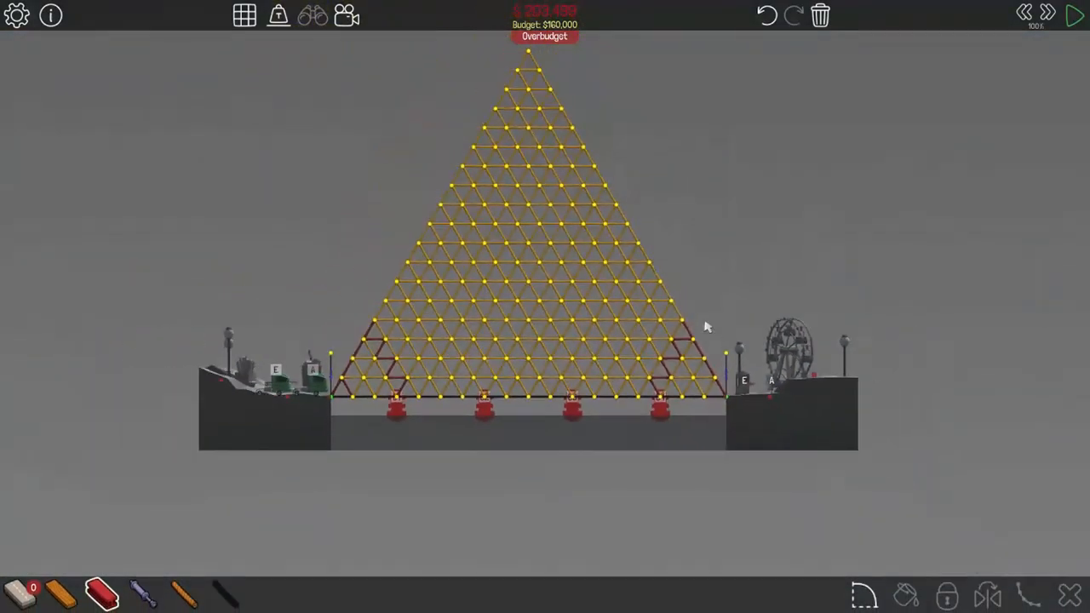